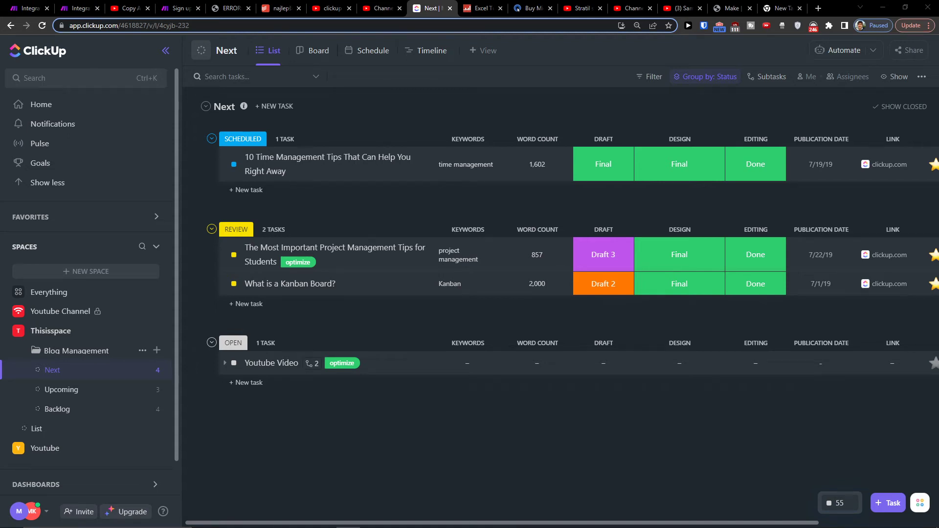
mouse_move(185, 130)
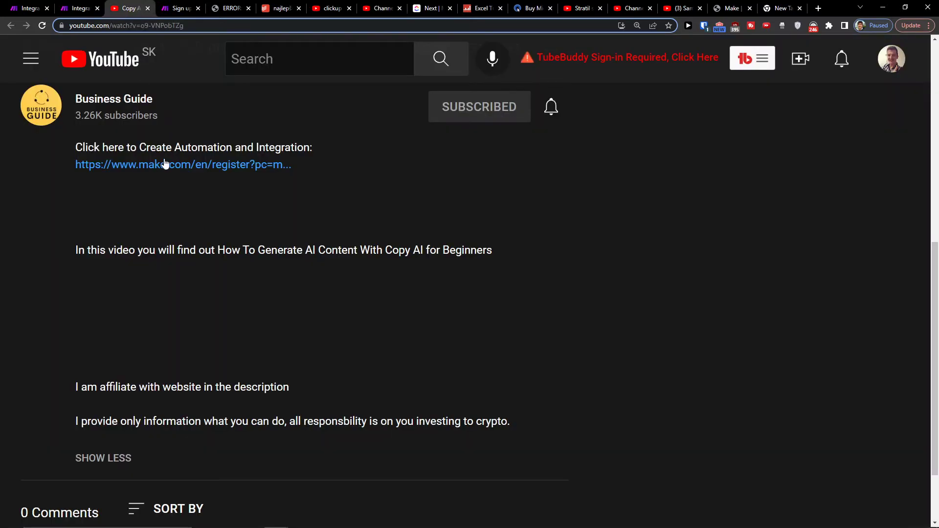
Follow the Make registration link from YouTube and start a new blank scenario from the Scenarios list.
click(183, 164)
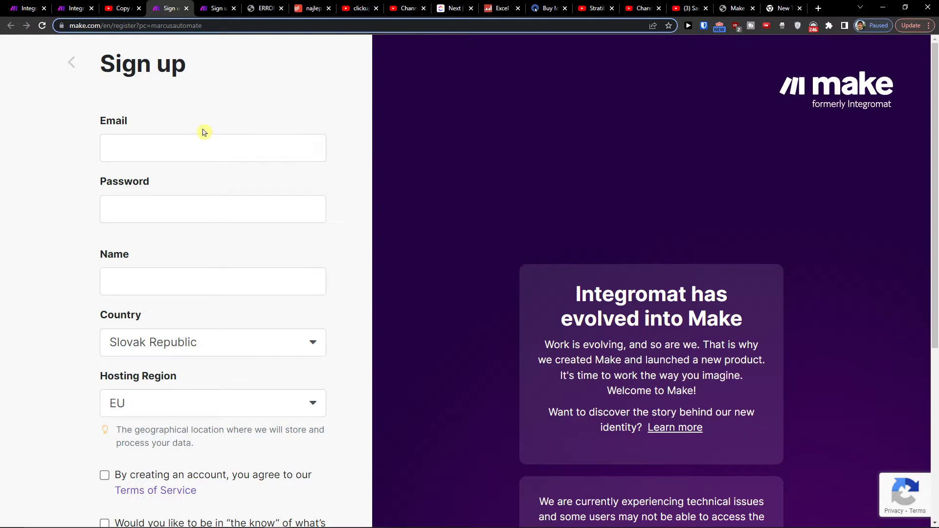
scroll(down, 3)
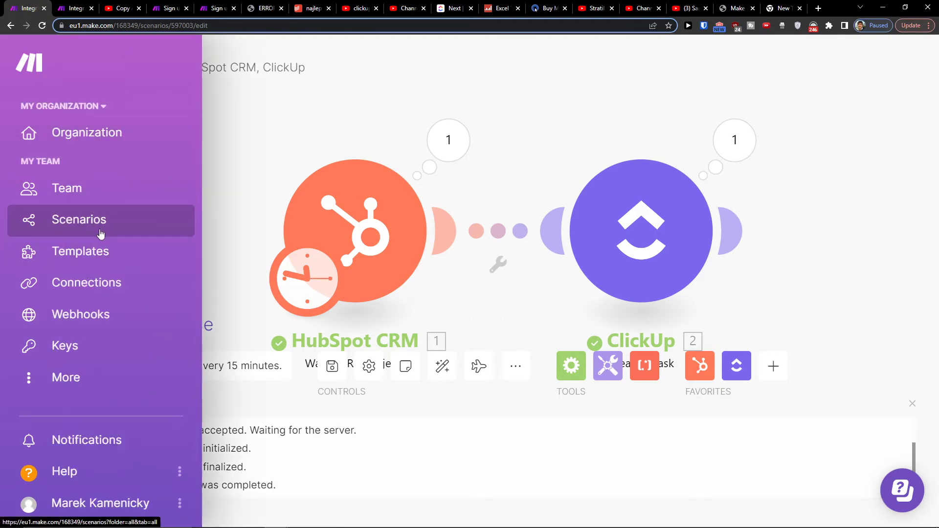
click(80, 219)
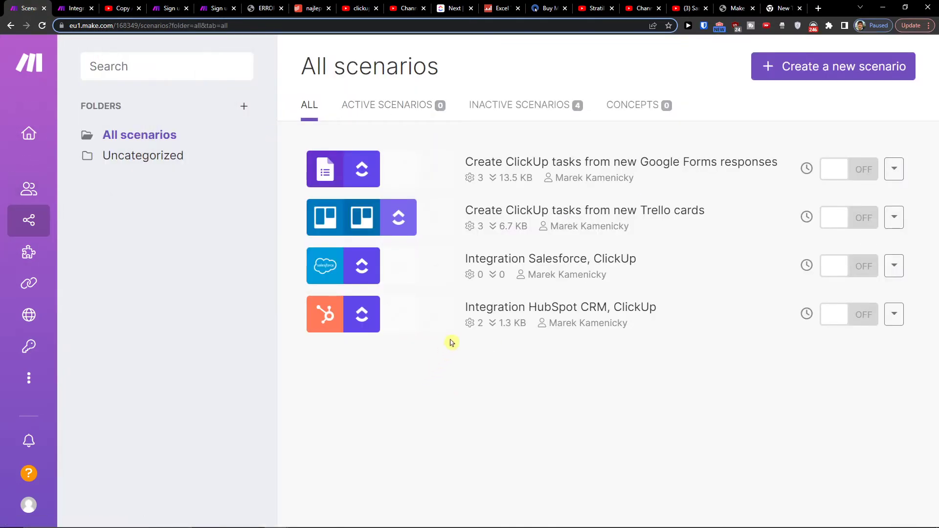
mouse_move(831, 66)
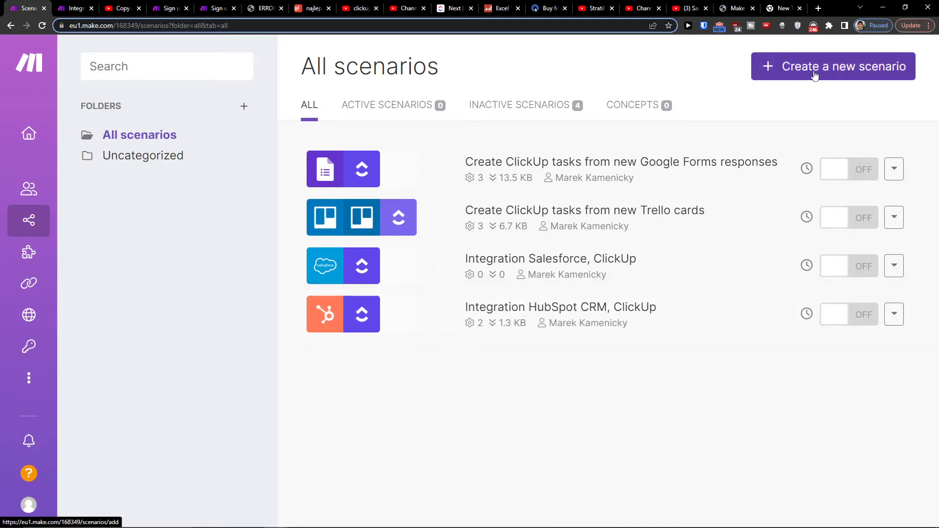
click(833, 66)
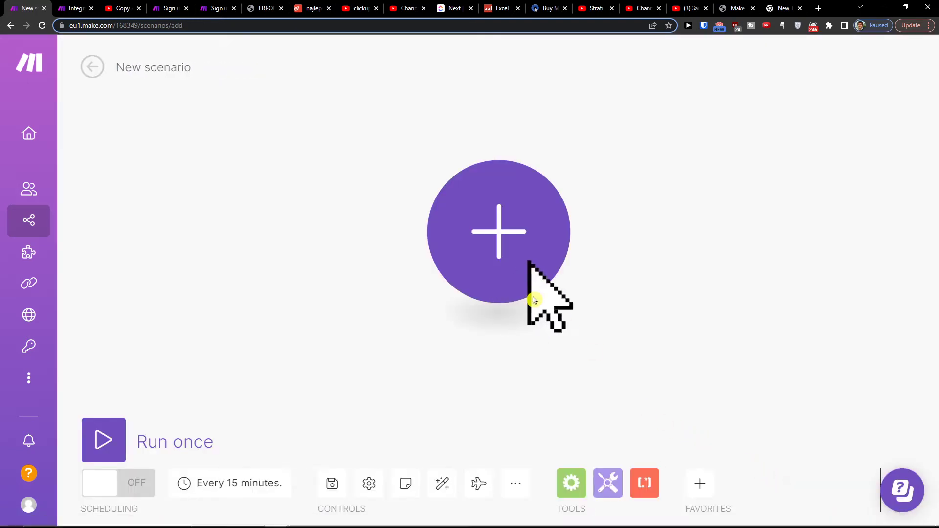
Add ClickUp as the first module and choose its Watch Tasks trigger.
click(498, 231)
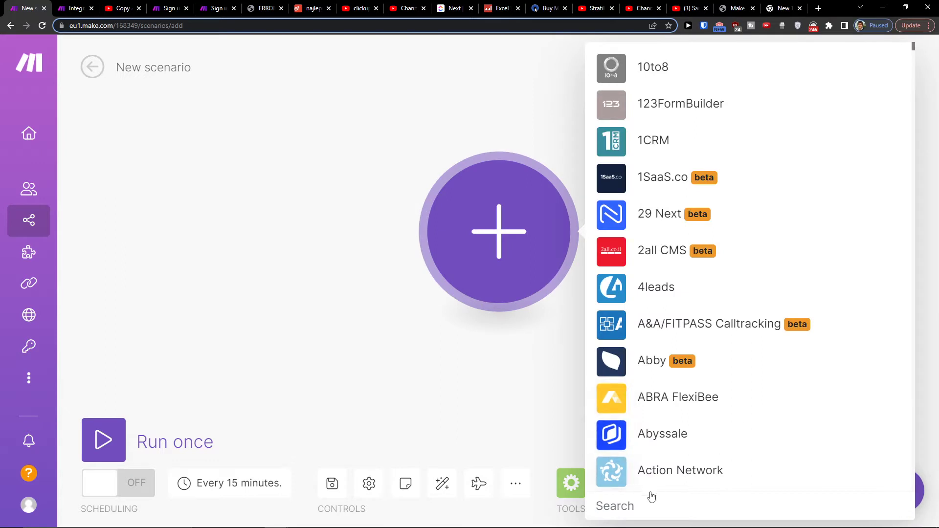
mouse_move(643, 506)
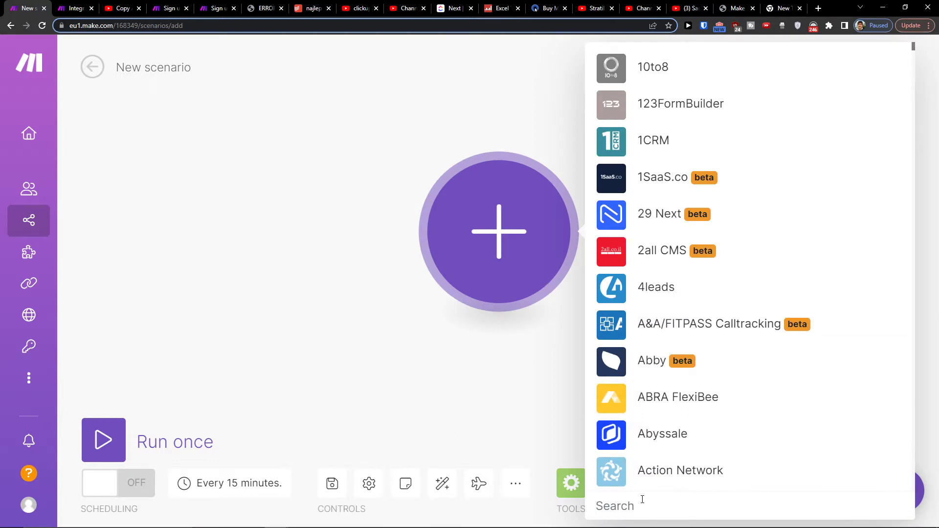
text(clickup)
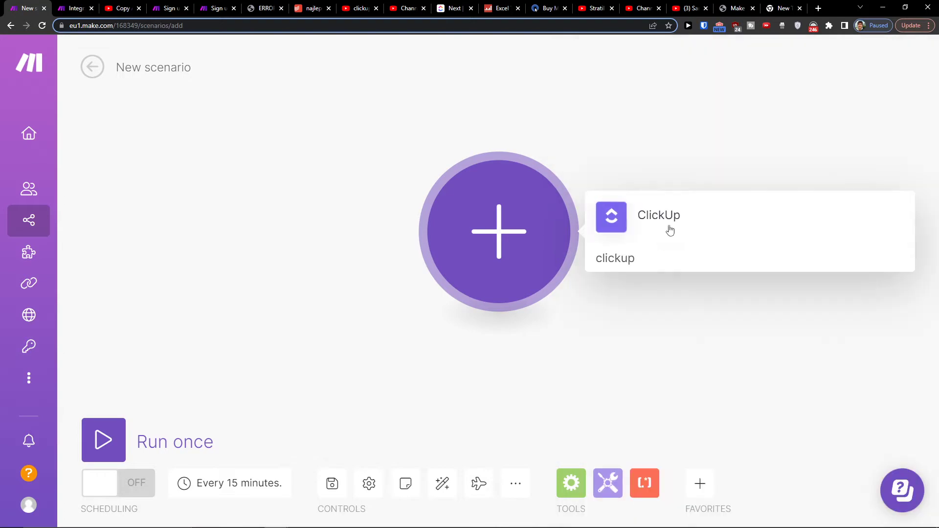
click(658, 215)
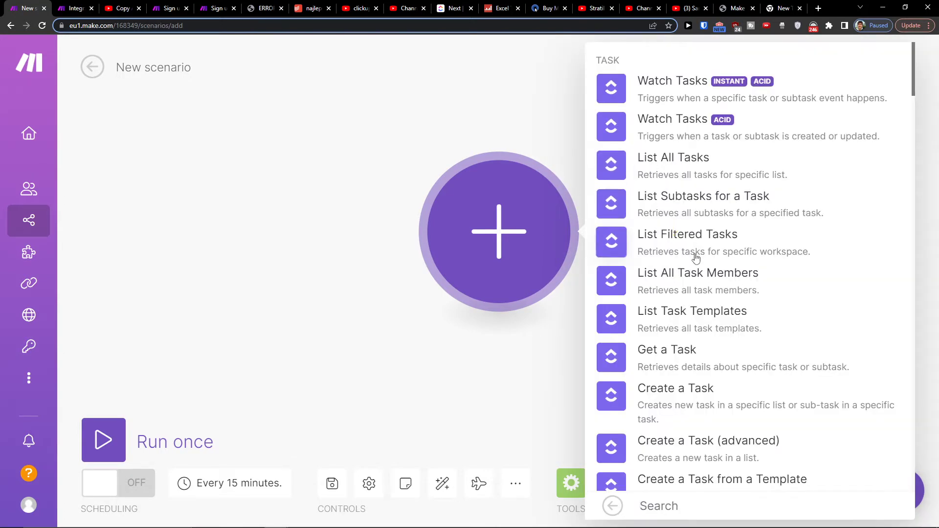
mouse_move(703, 420)
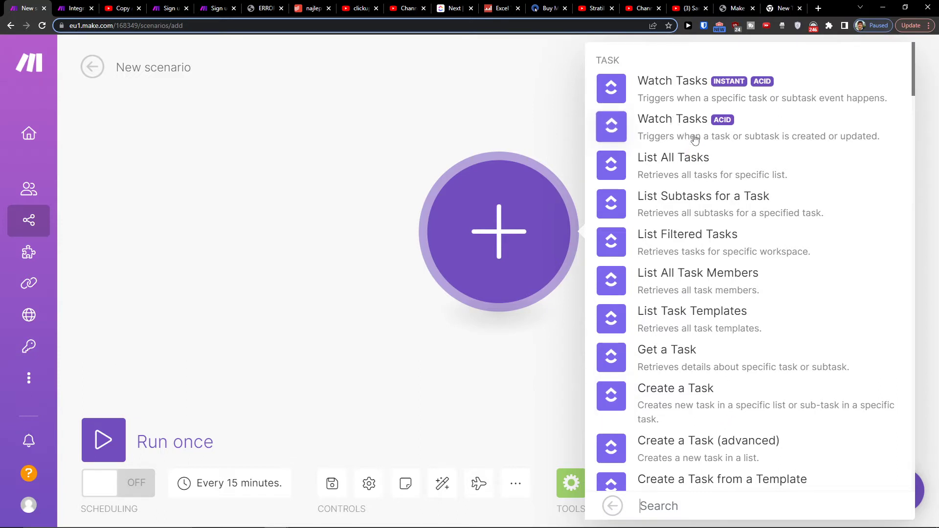
scroll(down, 3)
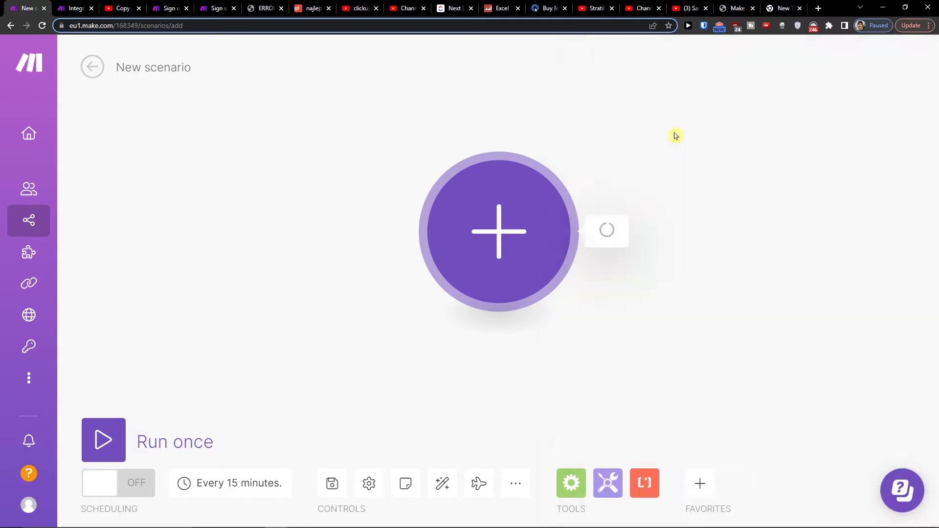
click(498, 231)
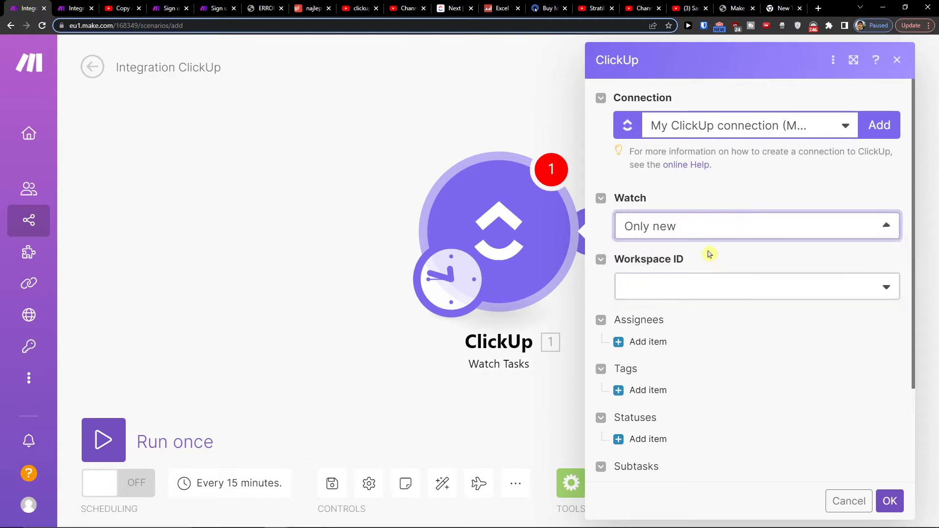
Set the trigger to watch newly created tasks, confirm its settings, and add a following module.
click(754, 287)
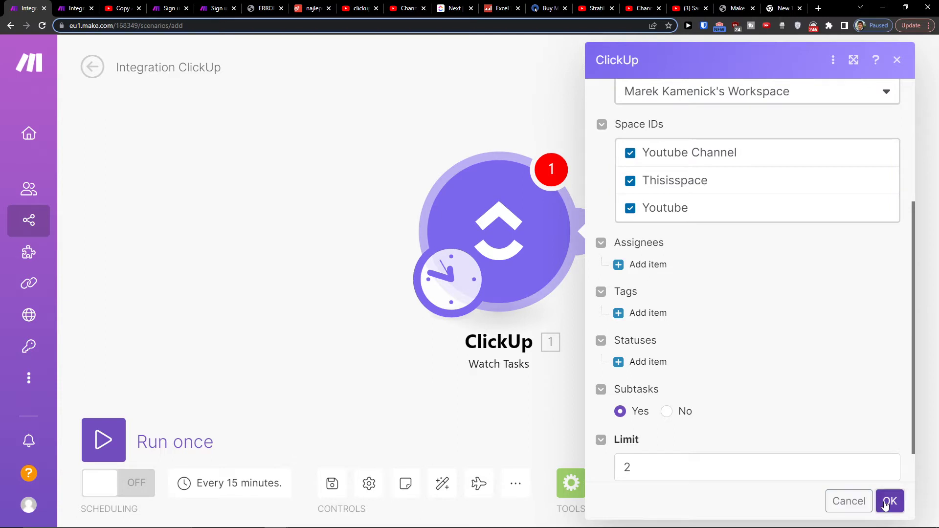
click(889, 501)
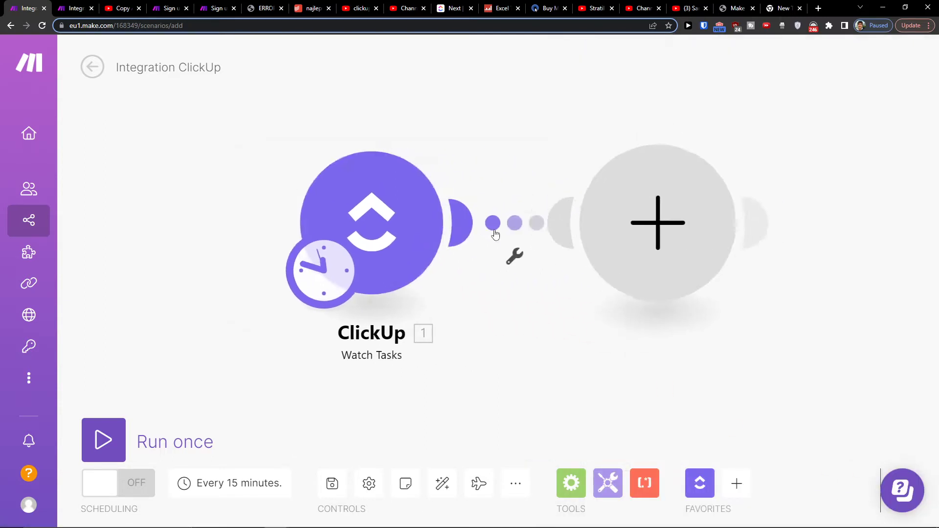
click(657, 223)
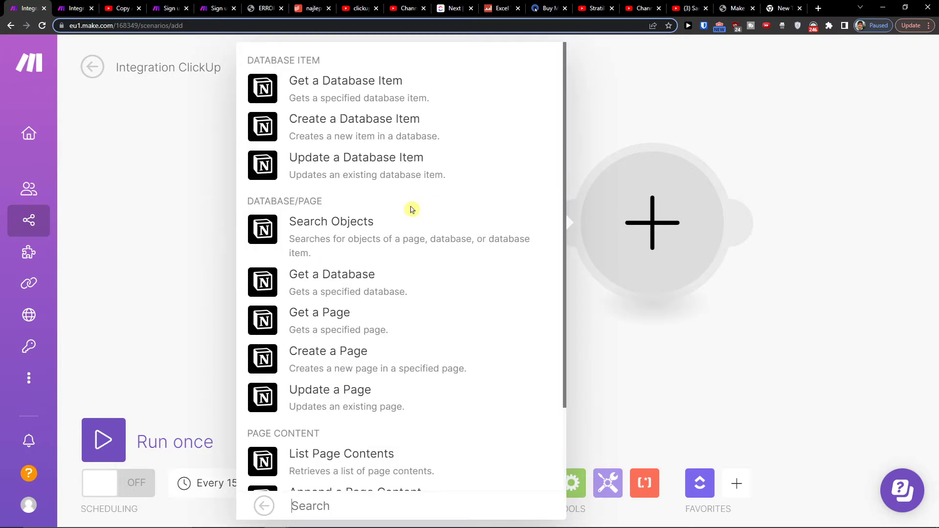
mouse_move(371, 114)
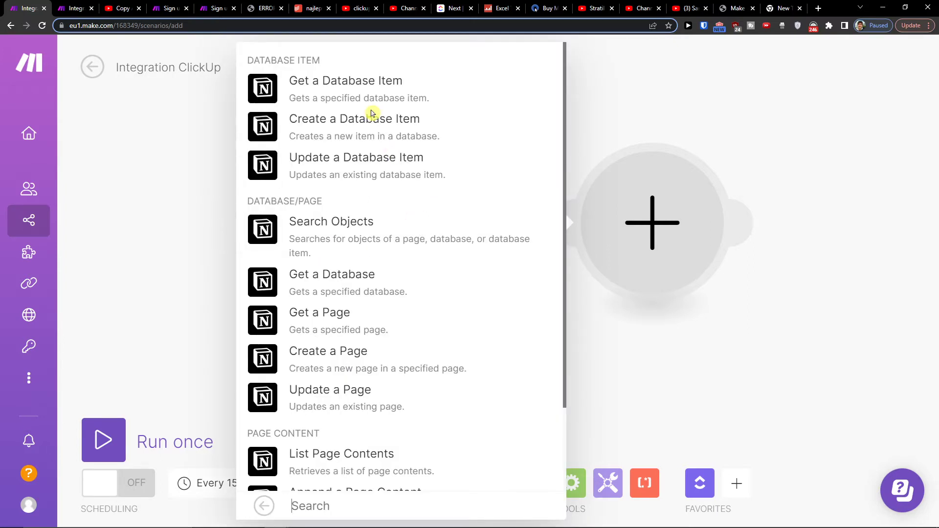
Choose Notion's Create a Database Item action for the second module.
click(354, 119)
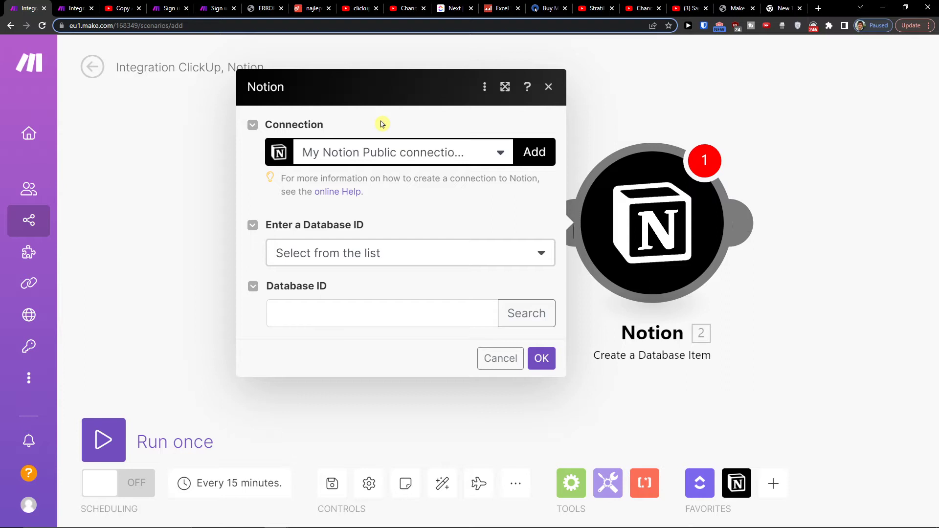
mouse_move(377, 140)
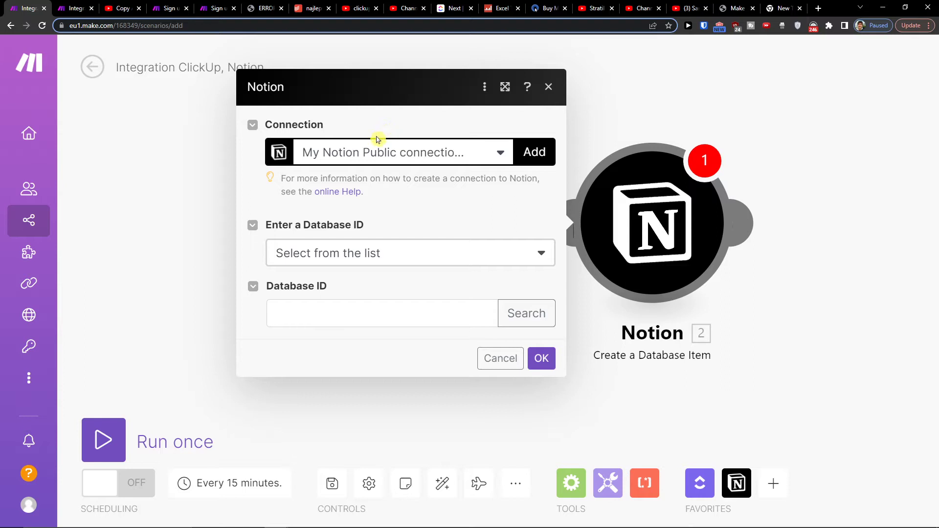
mouse_move(349, 182)
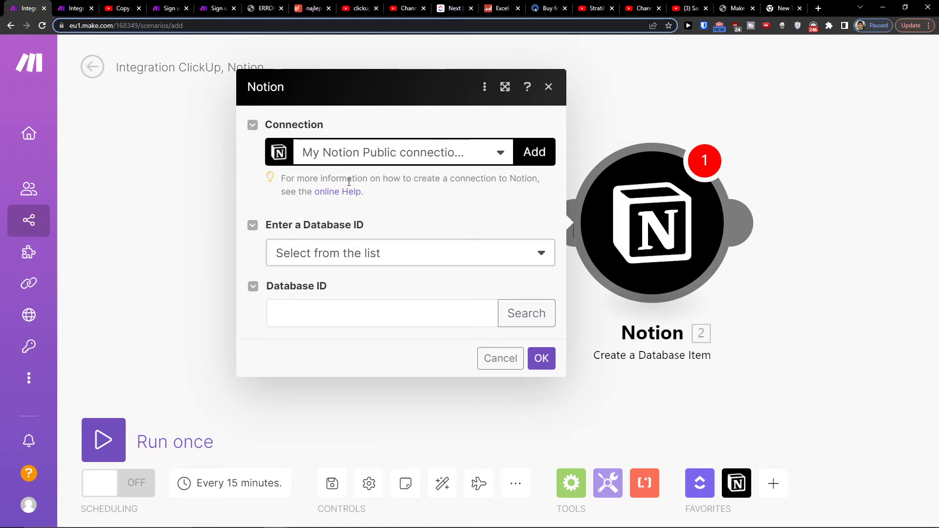
Pick the database from a list by searching for 'NOVY KANAL'.
click(410, 253)
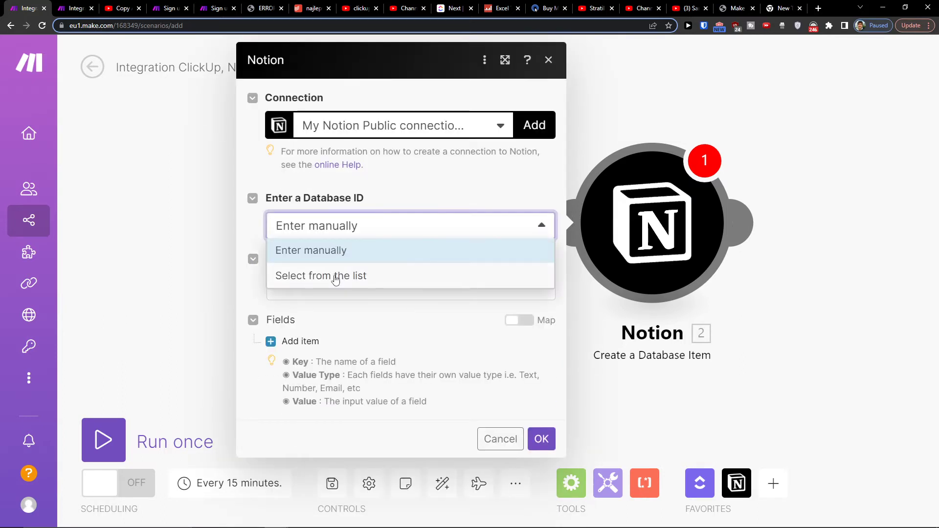
click(321, 276)
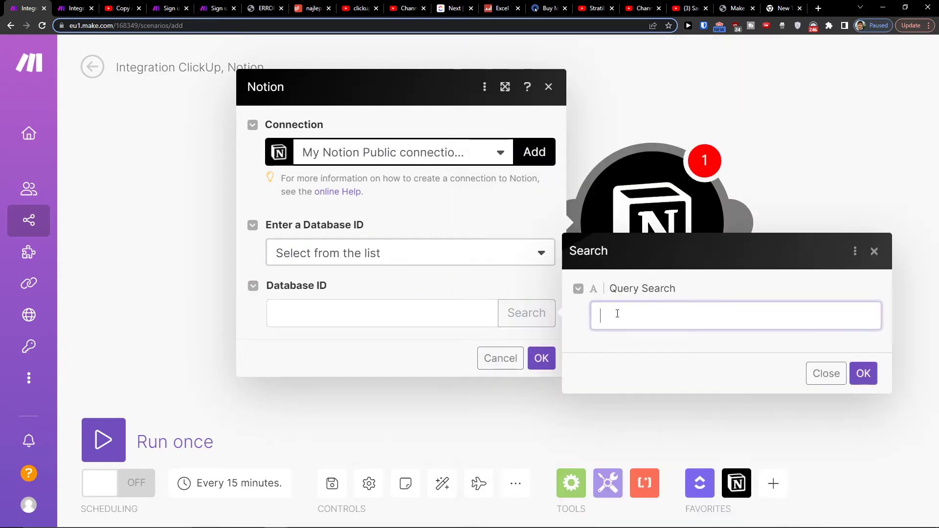
text(NOVY KANAL)
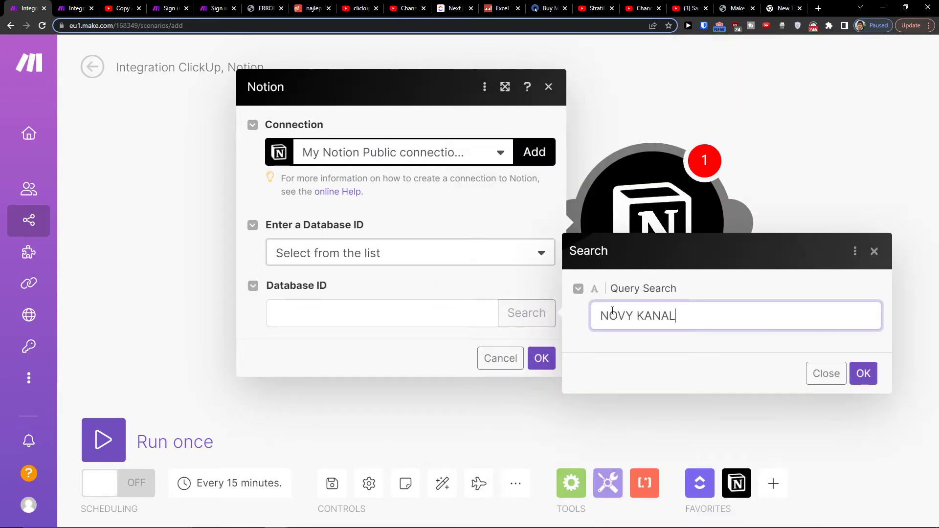
click(826, 373)
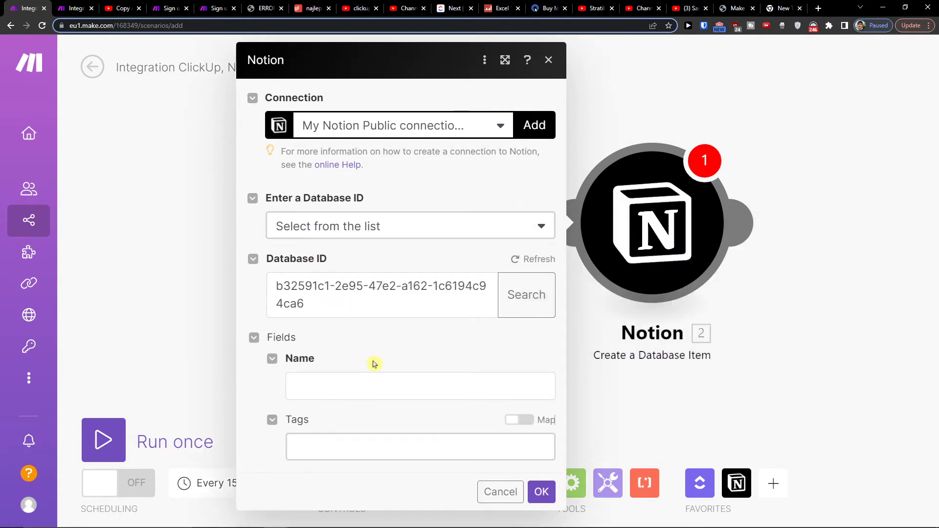
Map ClickUp's Task ID into the Name field and confirm the Notion module settings.
click(419, 385)
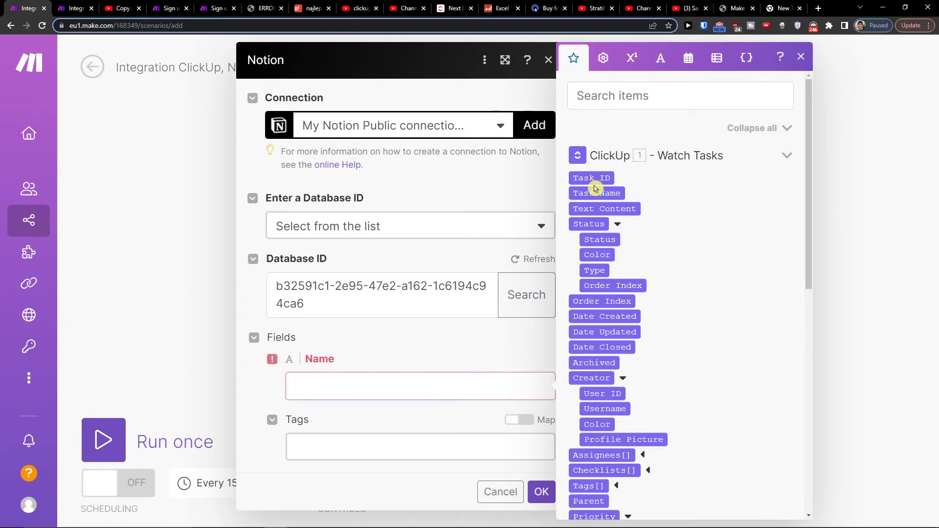
click(591, 178)
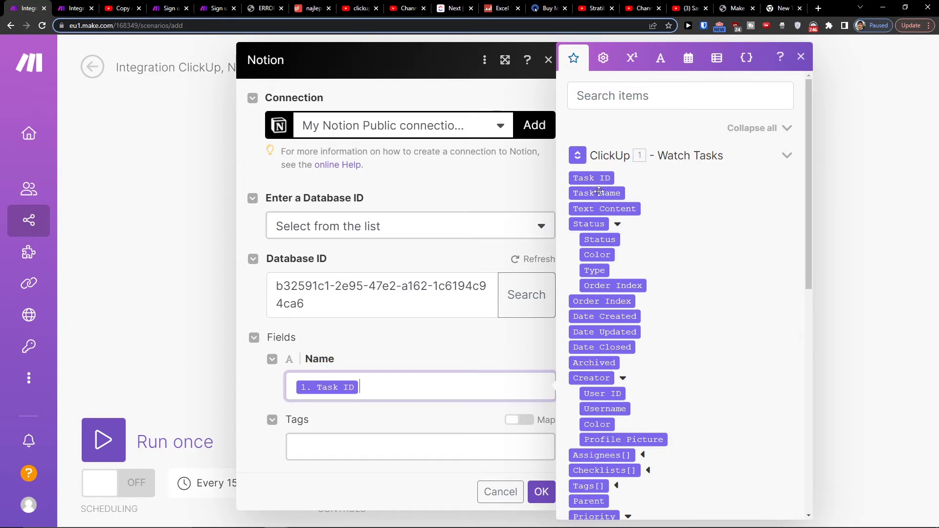
click(540, 492)
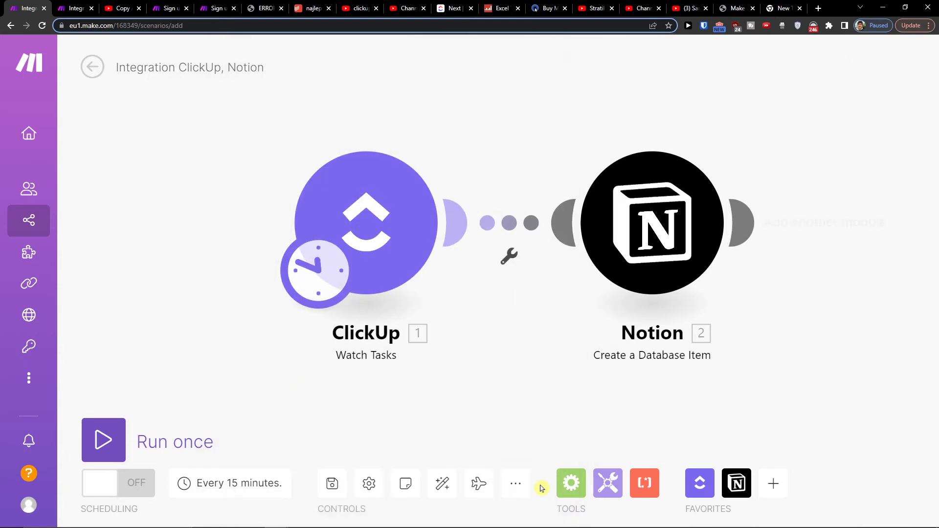
Run the scenario once, then navigate via Scenarios to the public Templates gallery.
click(331, 484)
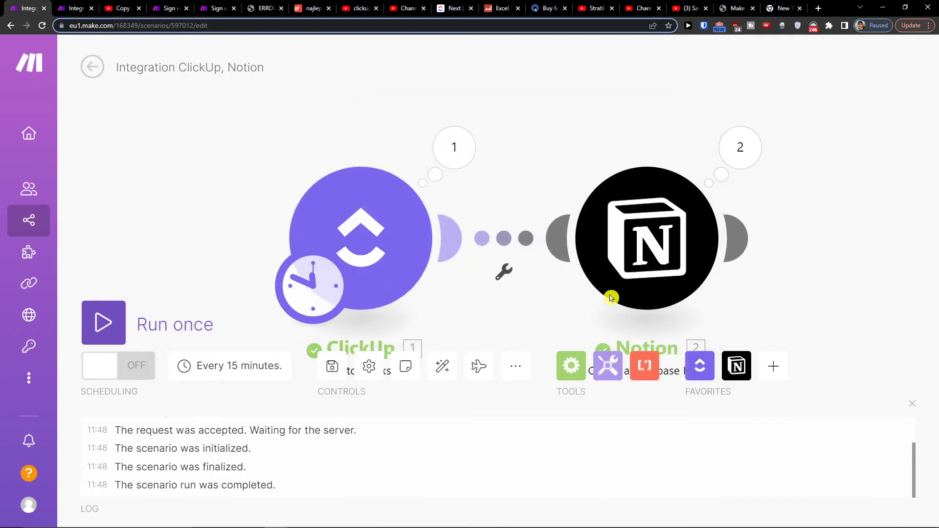
click(28, 220)
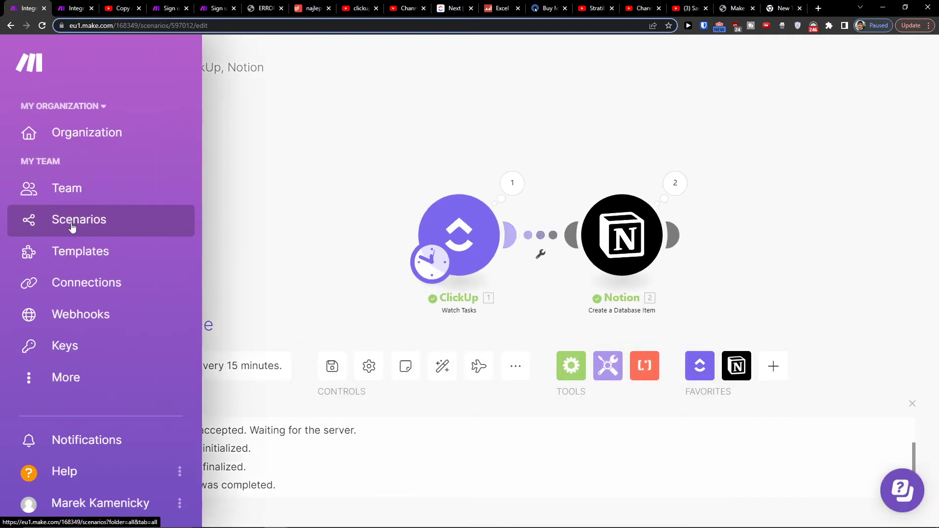
click(78, 219)
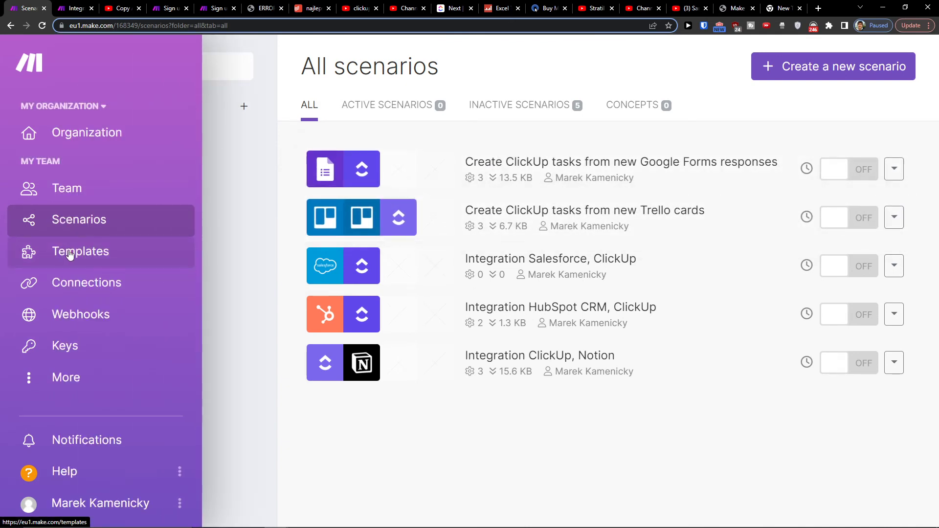
click(81, 252)
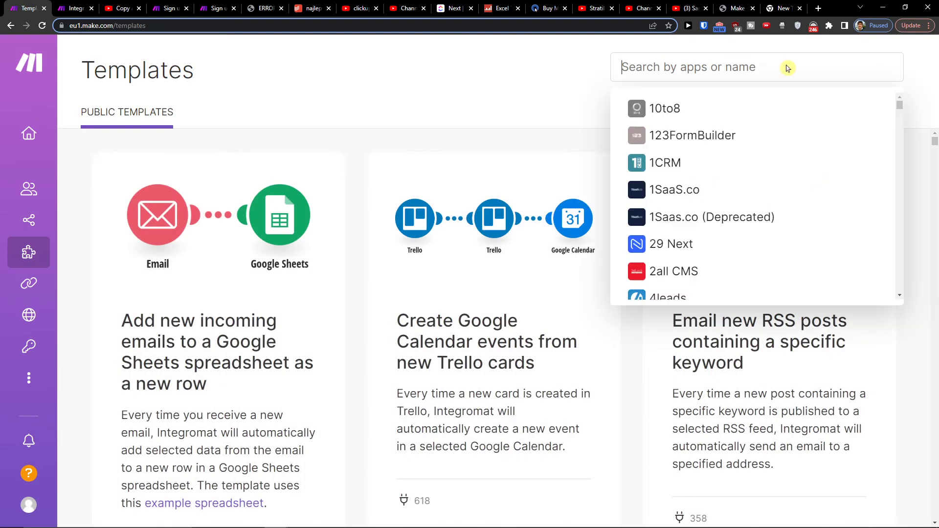
Filter templates to Notion, browse the results, then switch to the ClickUp task list tab.
text(notion)
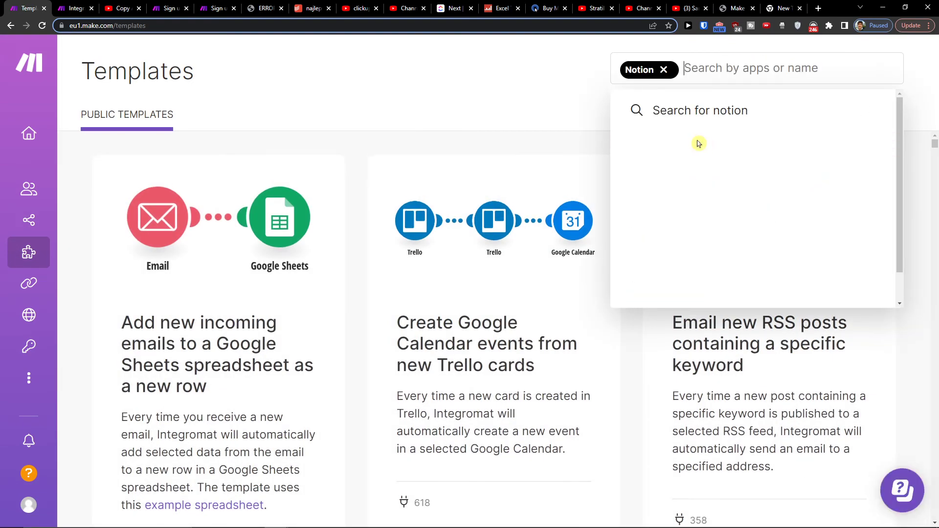
click(701, 110)
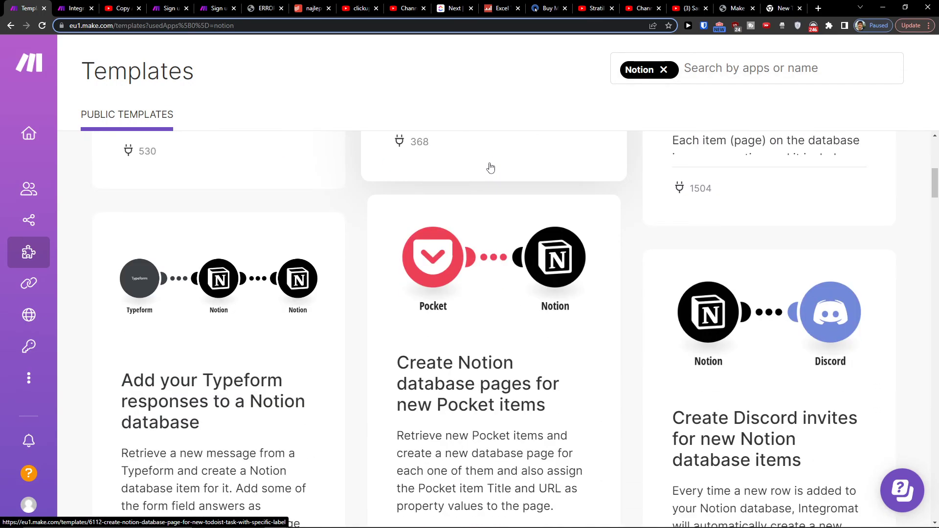
scroll(down, 3)
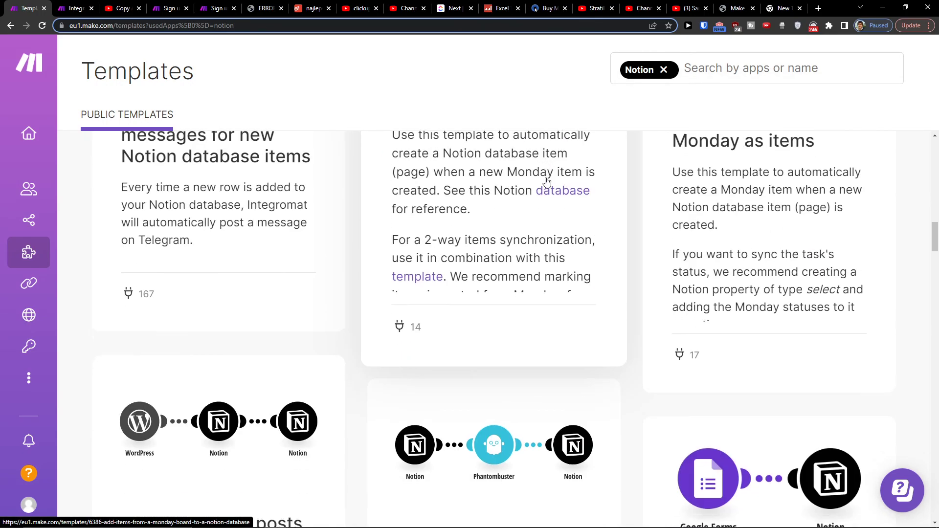
scroll(down, 3)
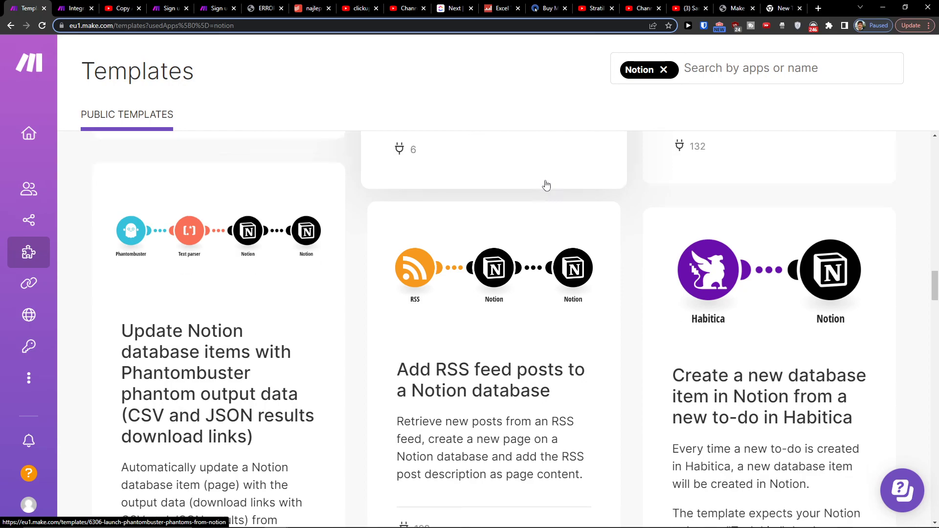
scroll(down, 3)
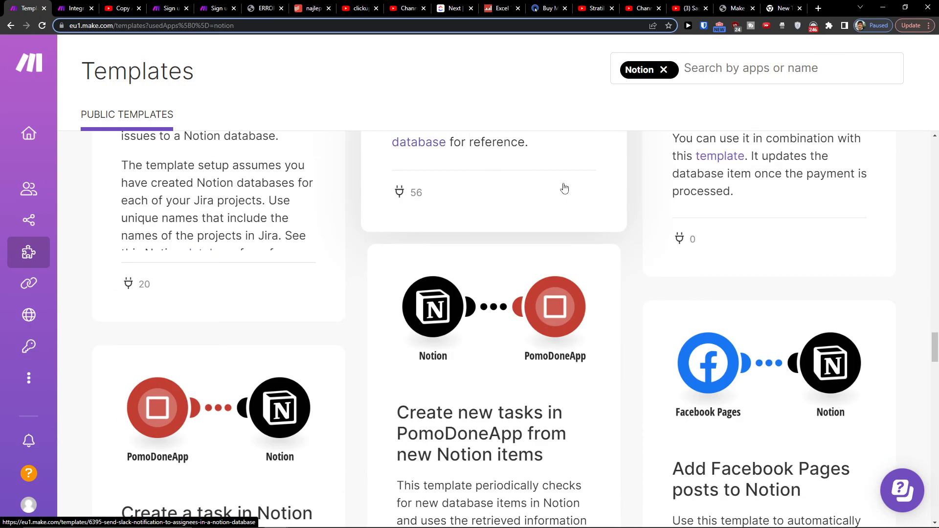
scroll(down, 3)
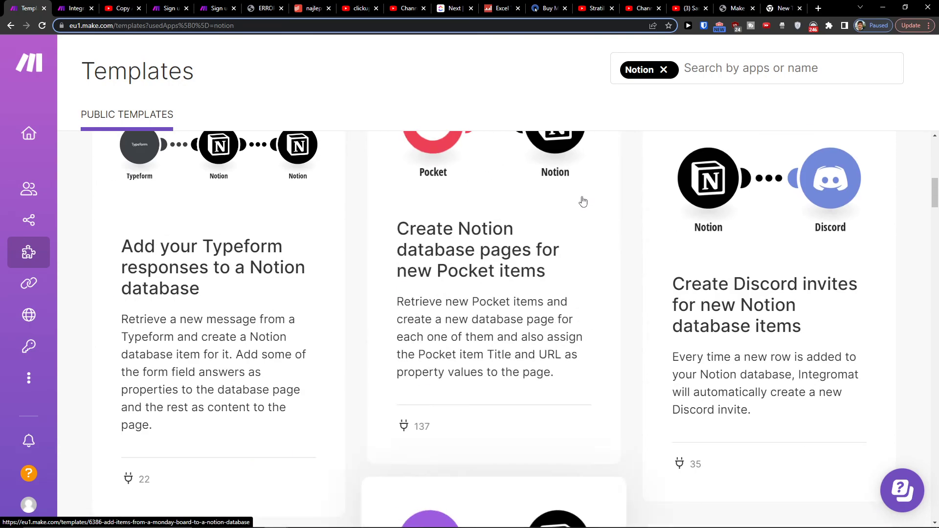
click(454, 8)
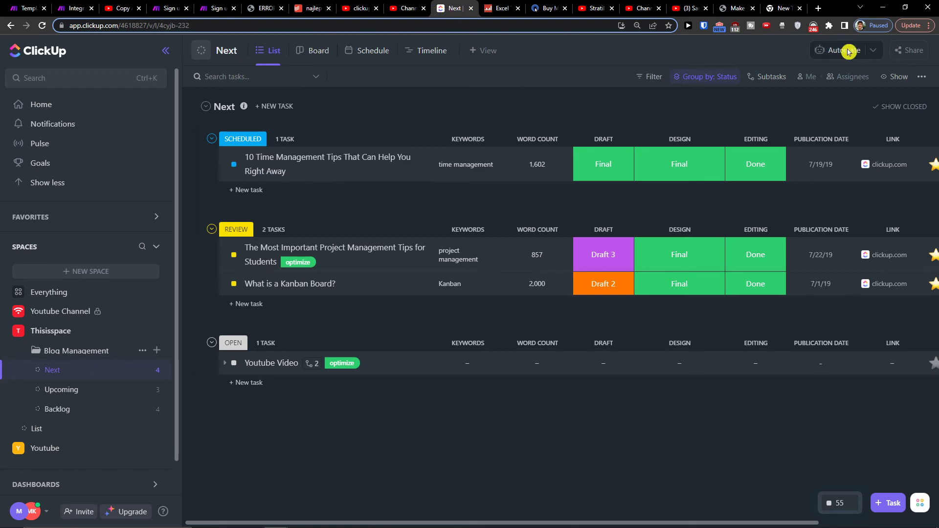